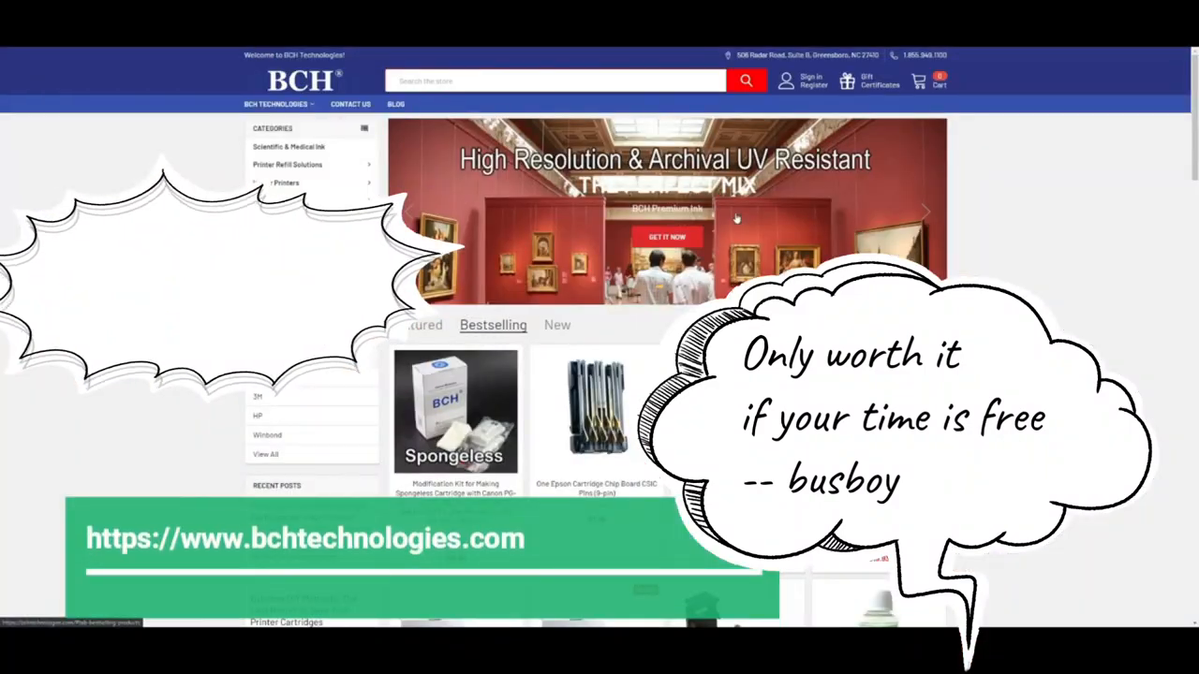
scroll("down", 3)
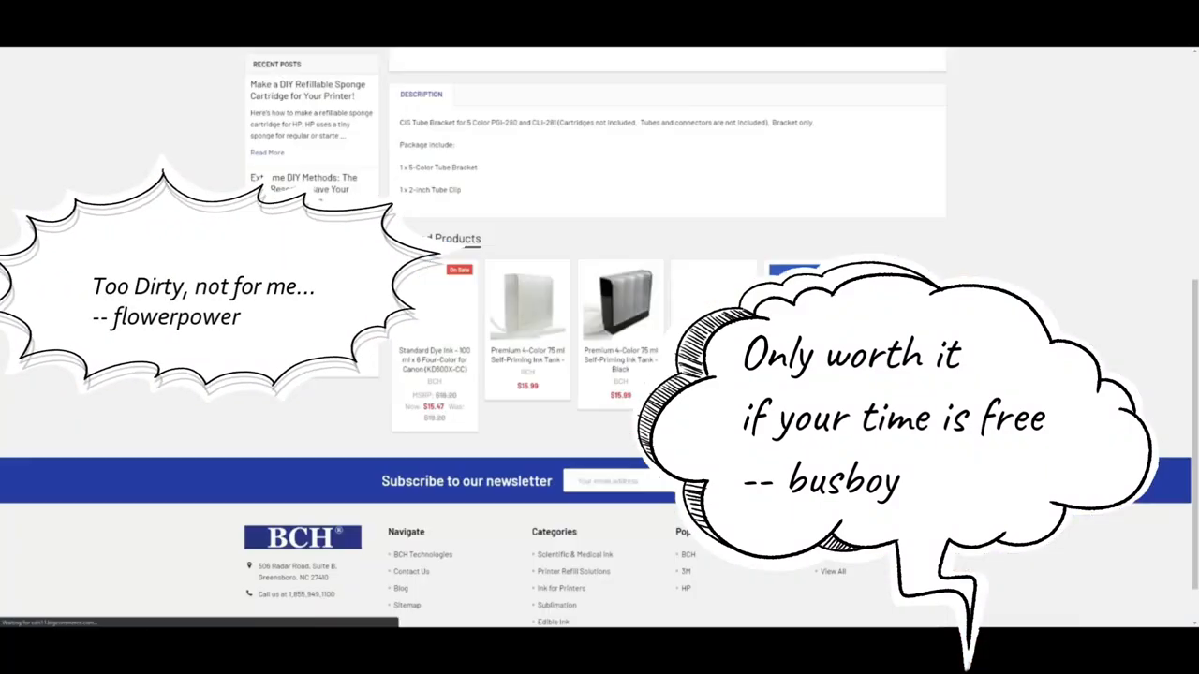